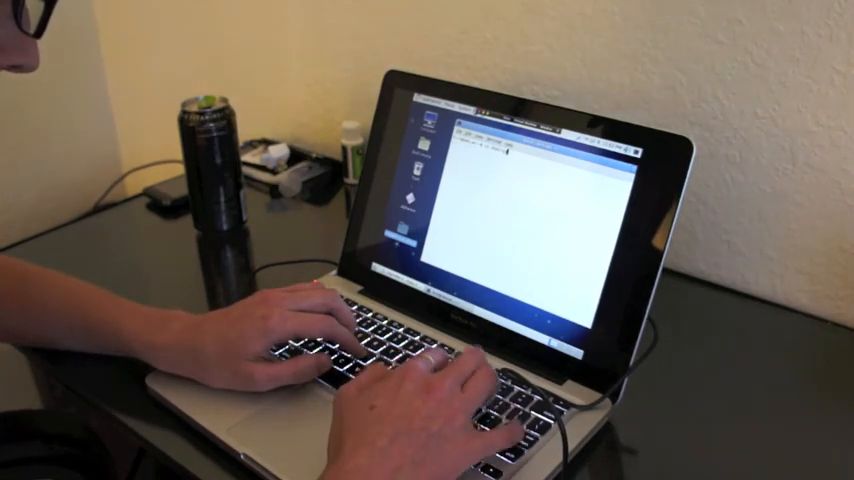
pyautogui.write('text')
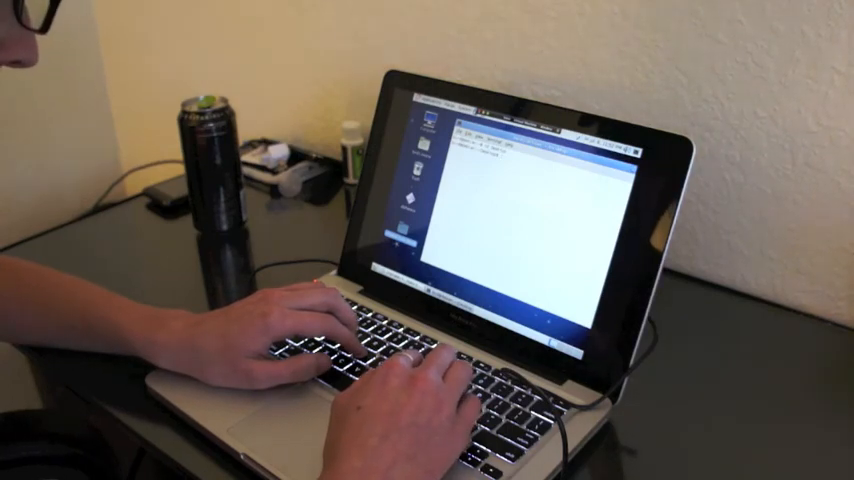